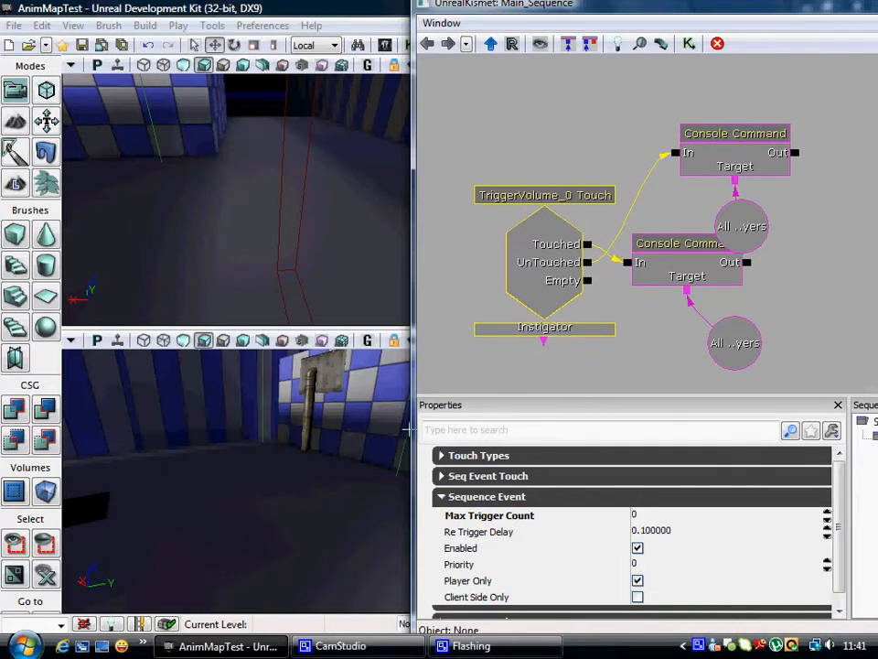
Step: Select the Console Command node on TriggerVolume_0 Touch and review its StopAnim Commands entry
click(589, 245)
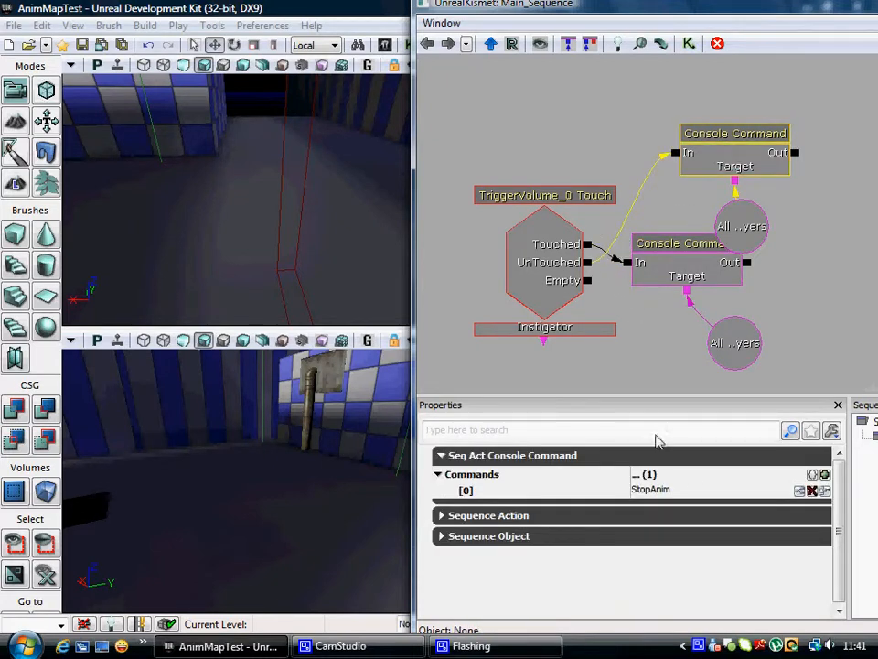
mouse_move(688, 498)
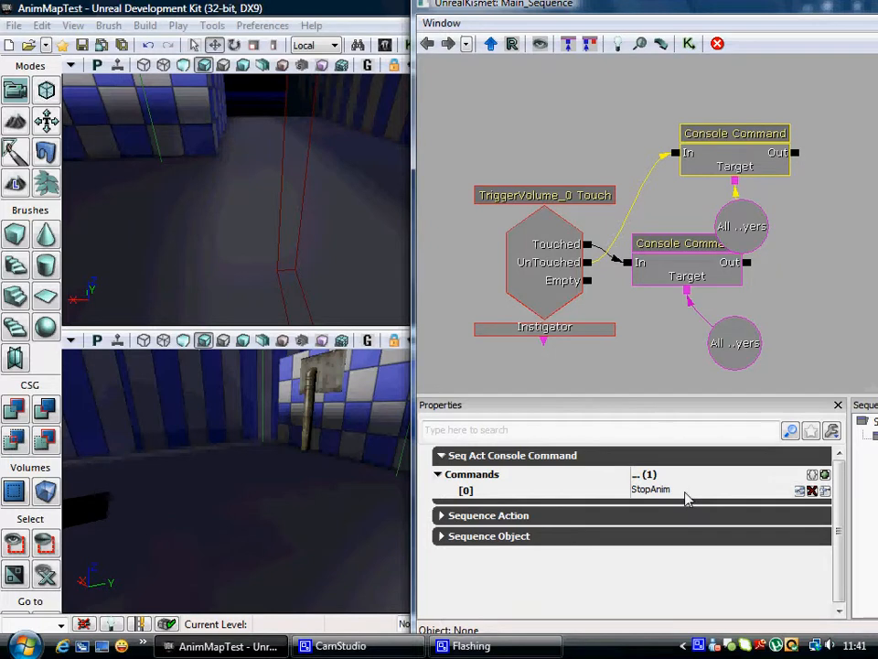
click(741, 227)
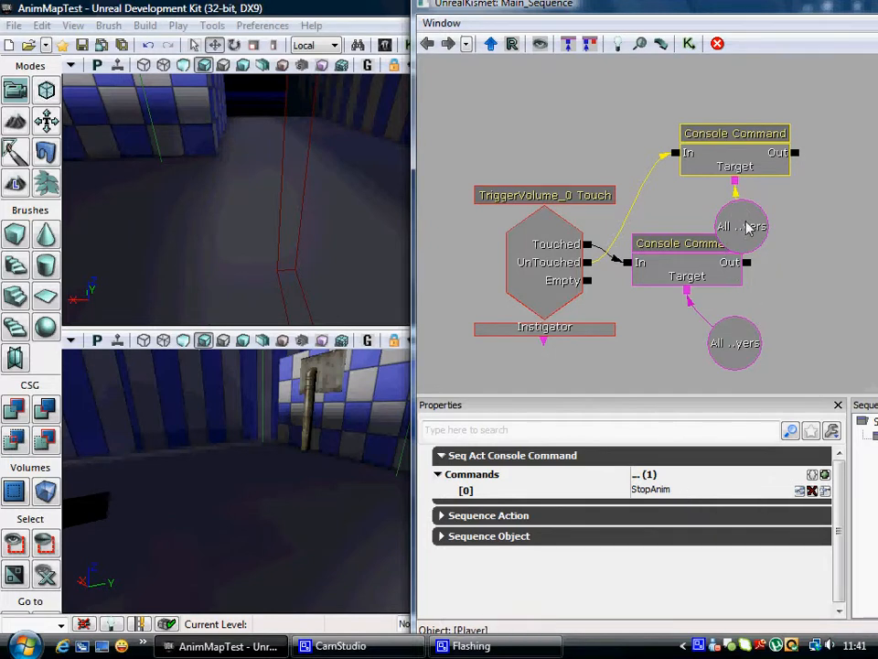
click(736, 342)
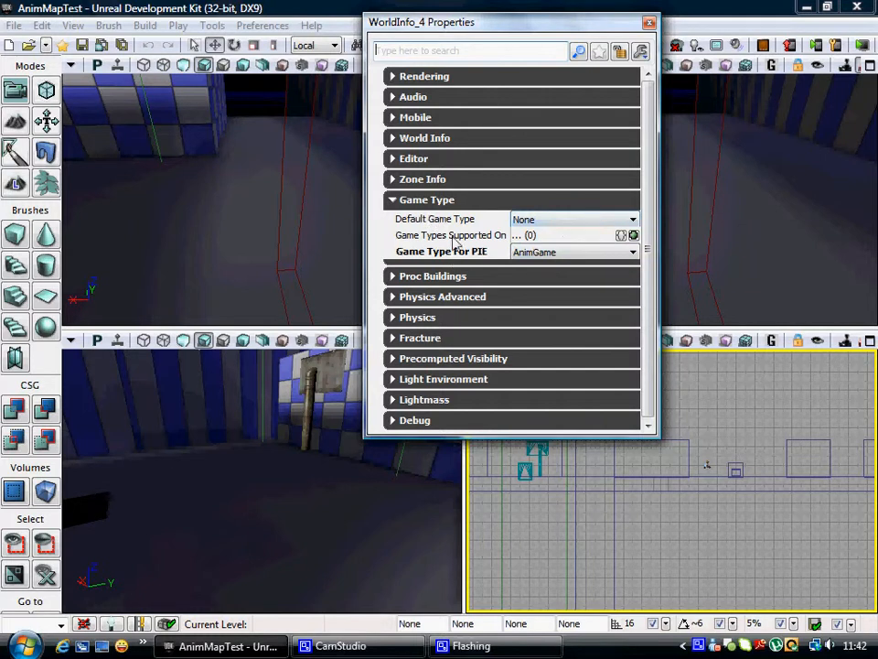
Step: Close World Properties and launch Play from Here in the perspective viewport
click(649, 22)
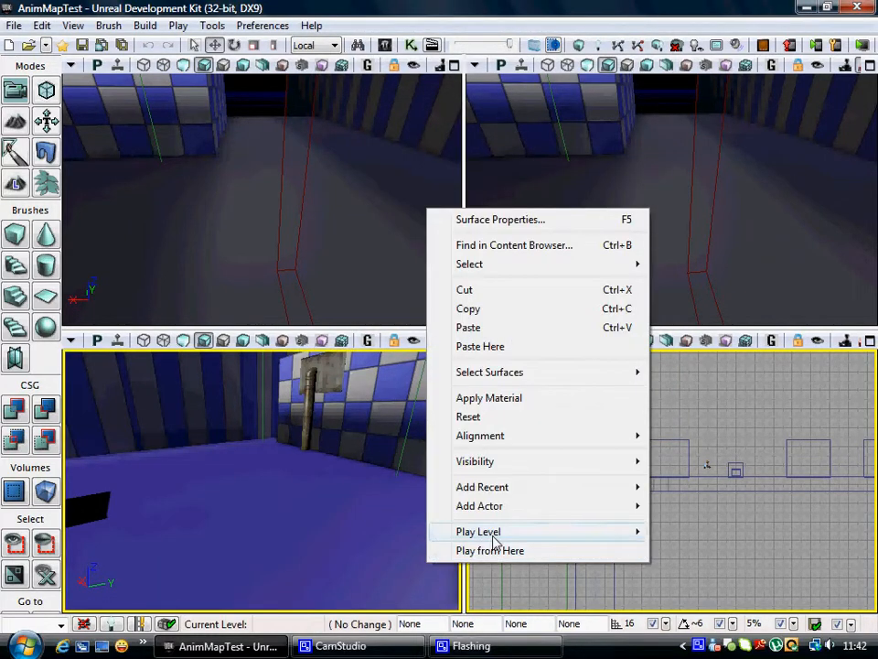
click(490, 549)
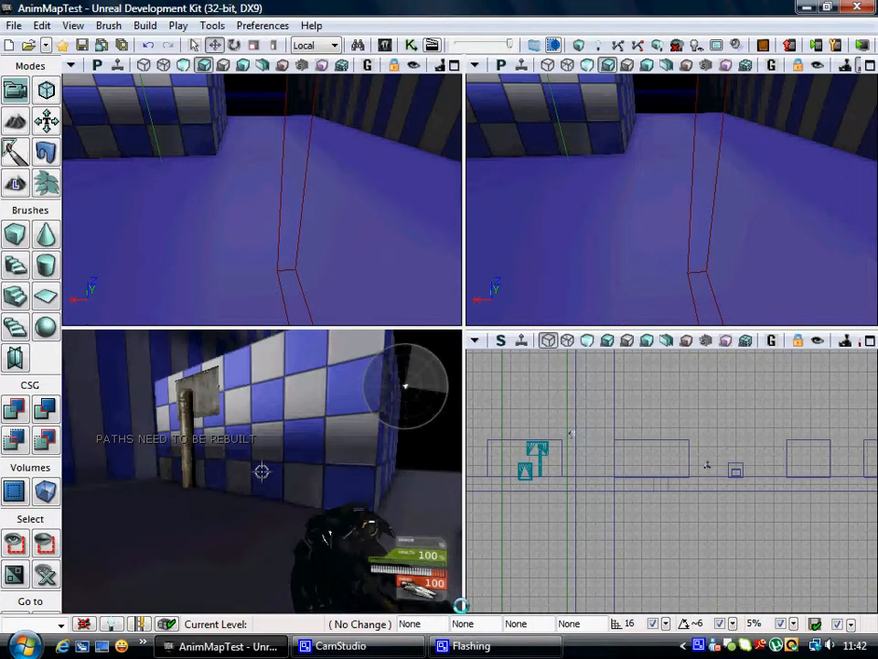
Step: Run the console commands 'behindview' and 'show volumes' in the running game
text(behindView)
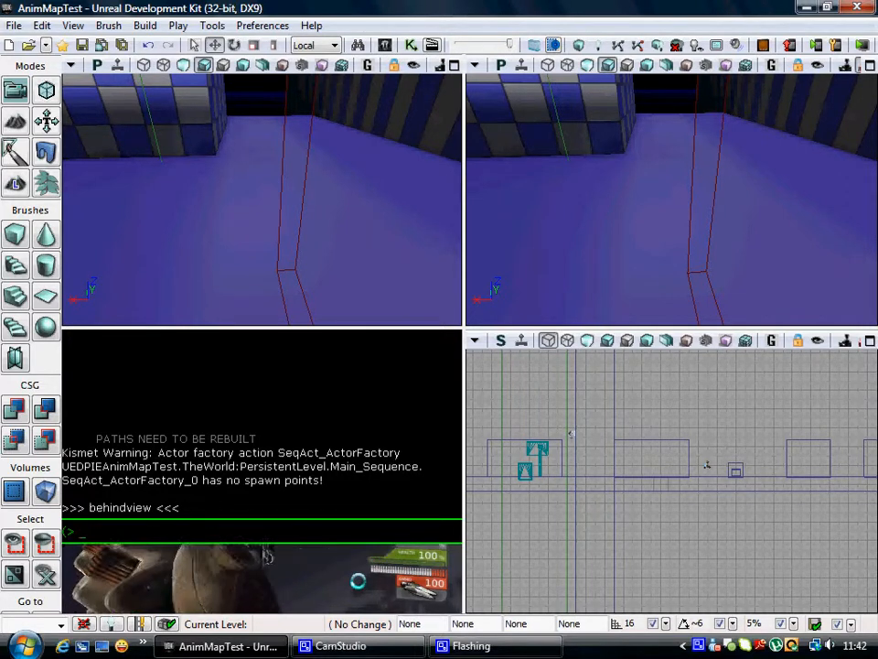
text(show volumes)
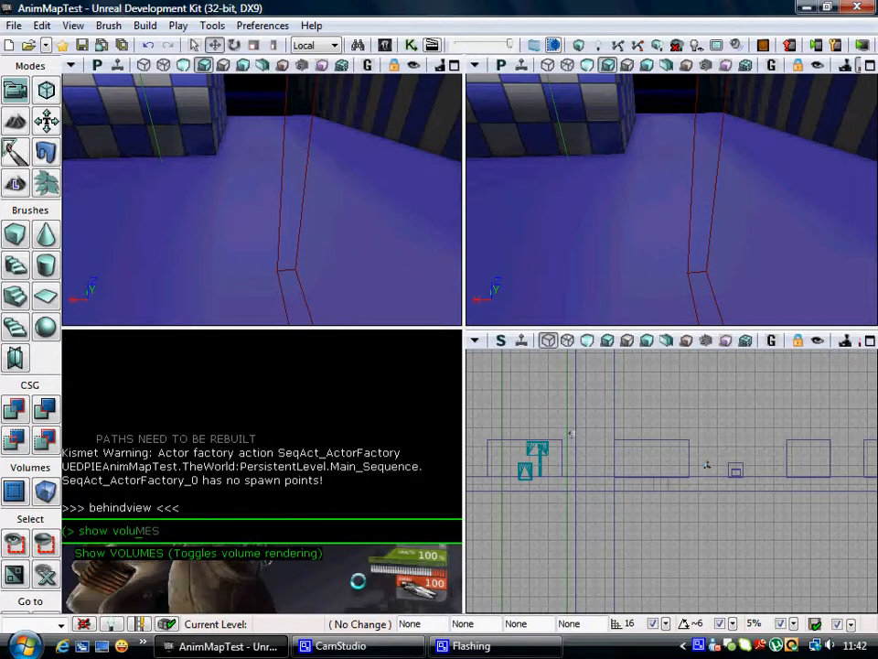